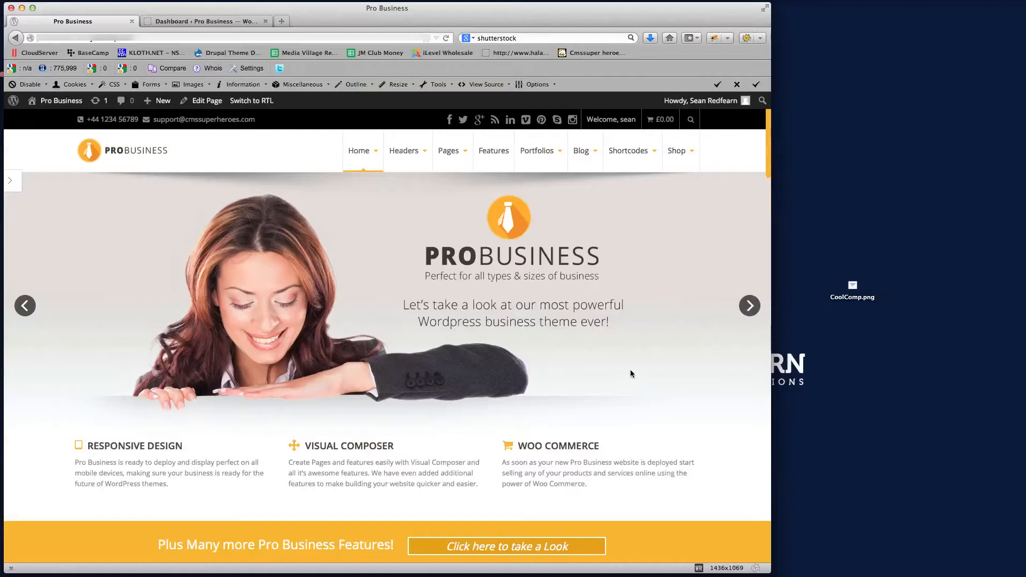
mouse_move(396, 330)
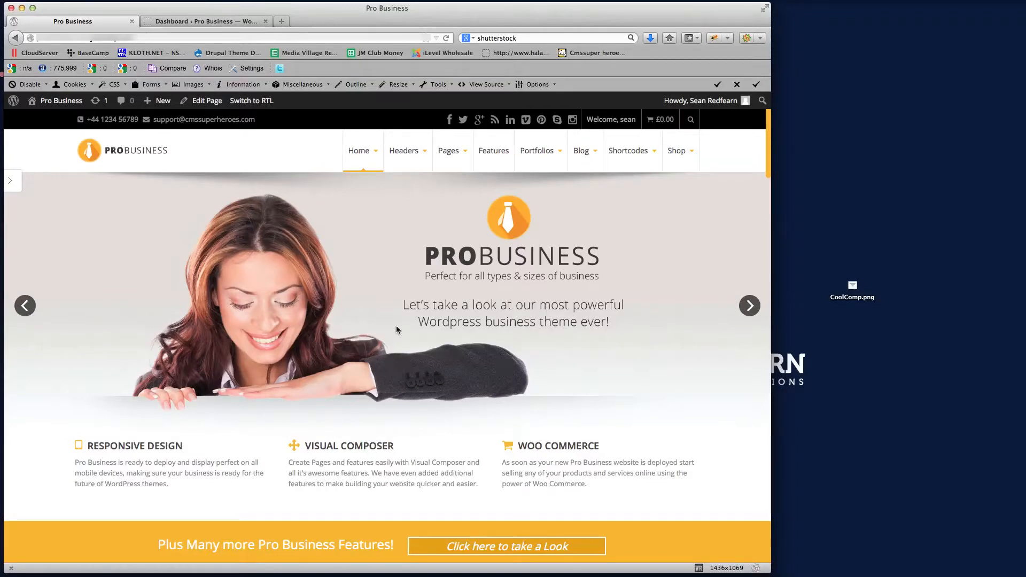
mouse_move(701, 372)
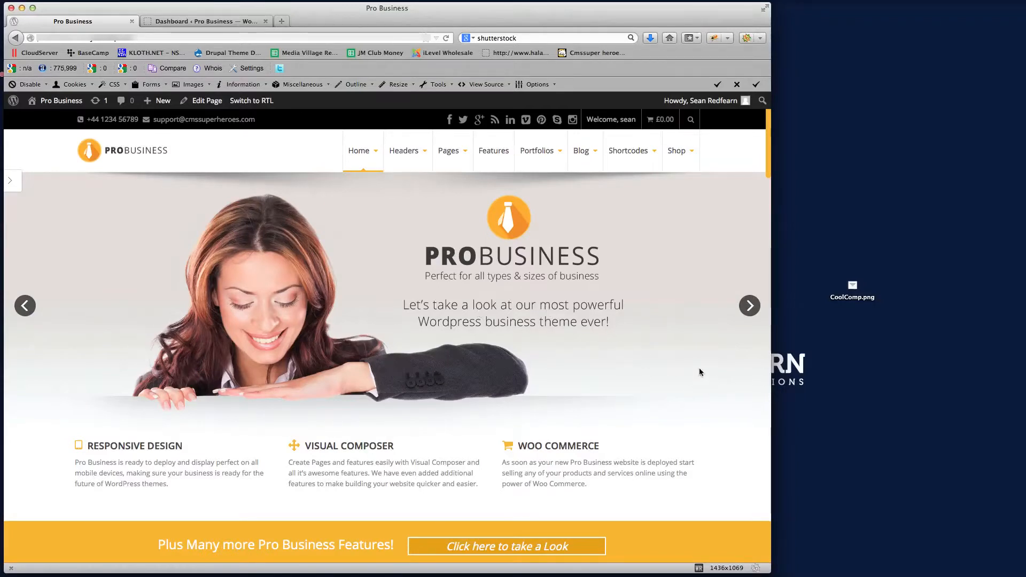
Step: Scroll the Pro Business homepage down to the Our partners logo carousel and blog section
scroll(down, 3)
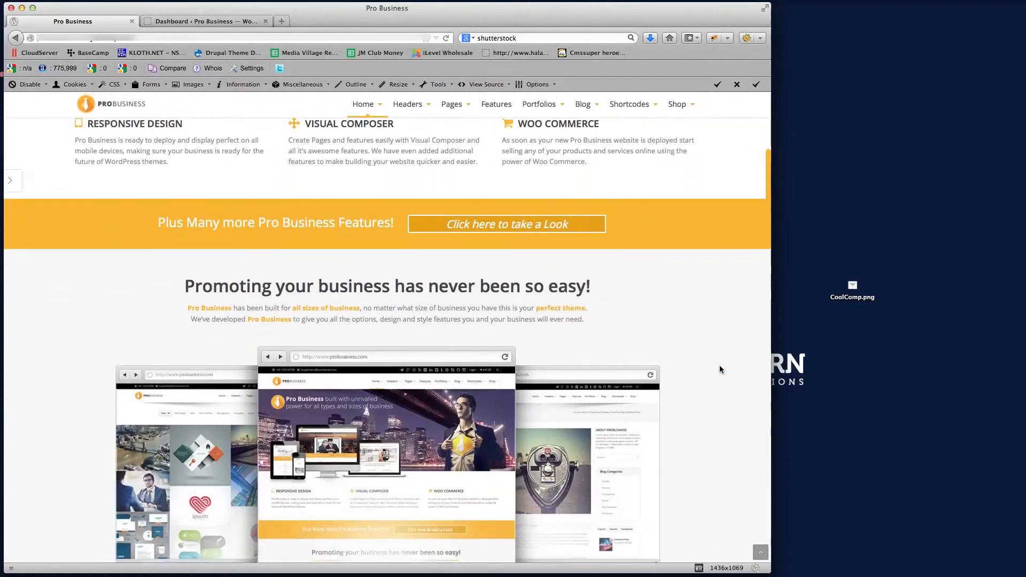
scroll(down, 3)
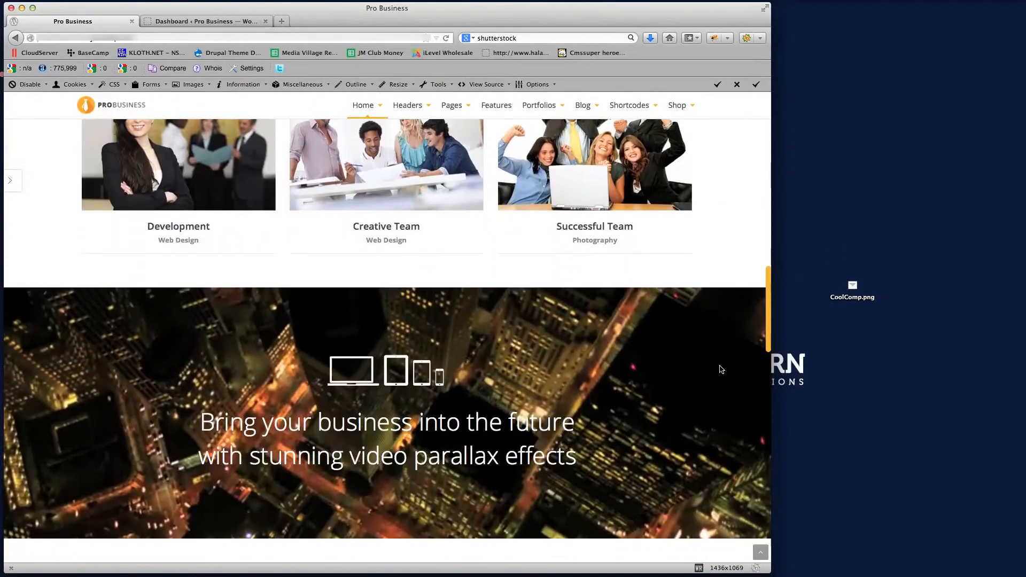
scroll(down, 3)
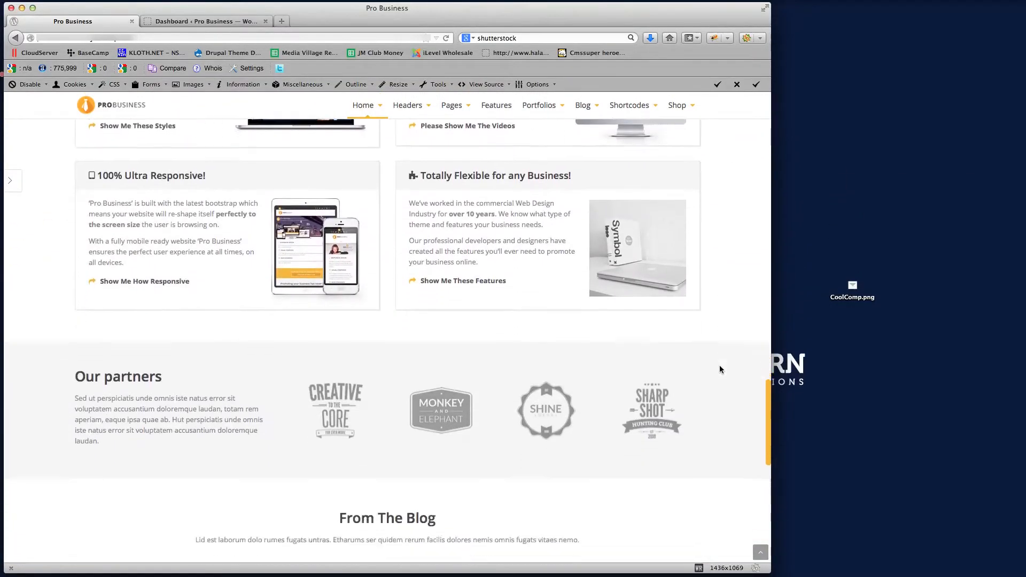
scroll(down, 3)
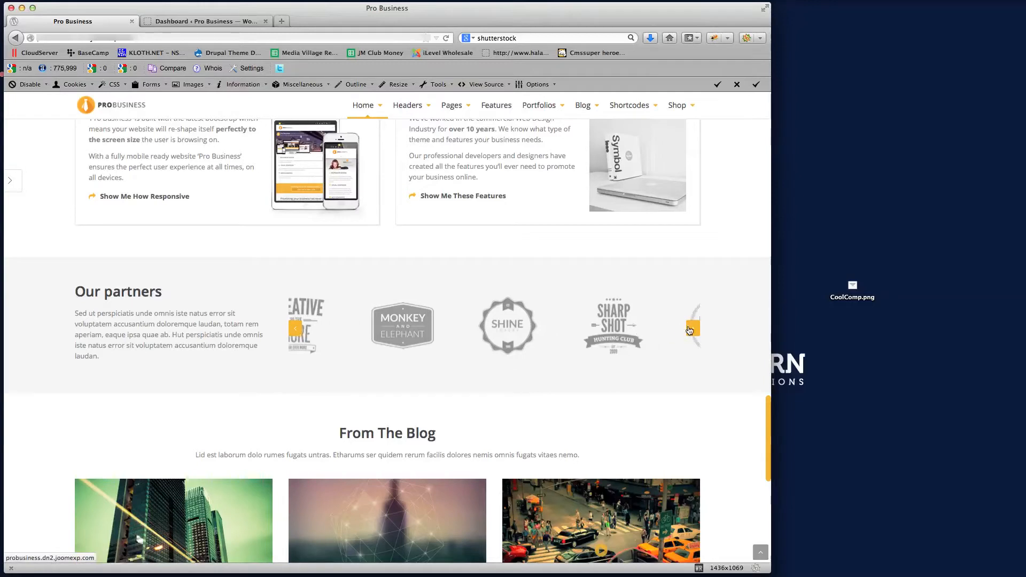
Step: Cycle the partners carousel through its logos, then move to the site's admin Dashboard
click(691, 328)
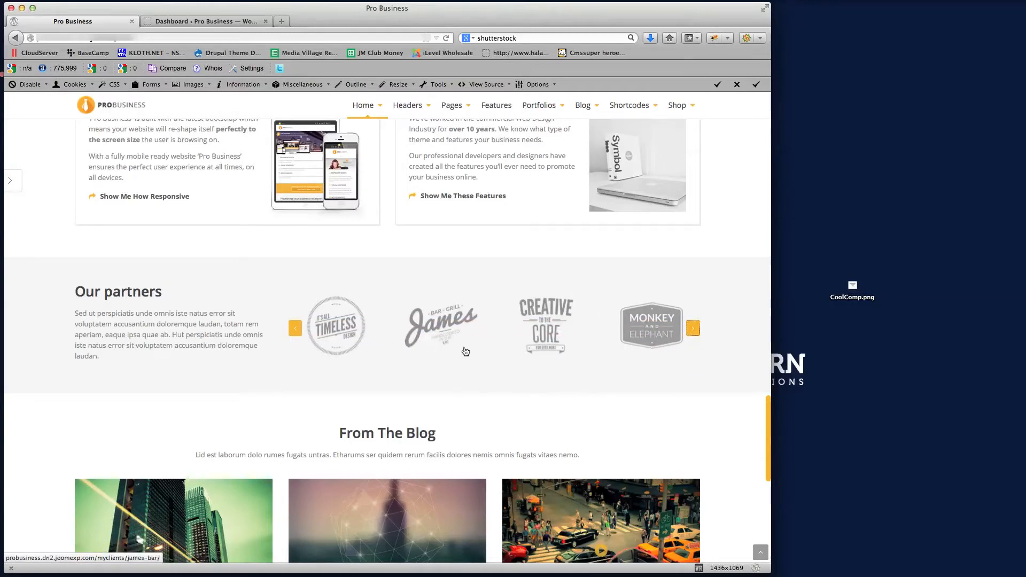
mouse_move(337, 331)
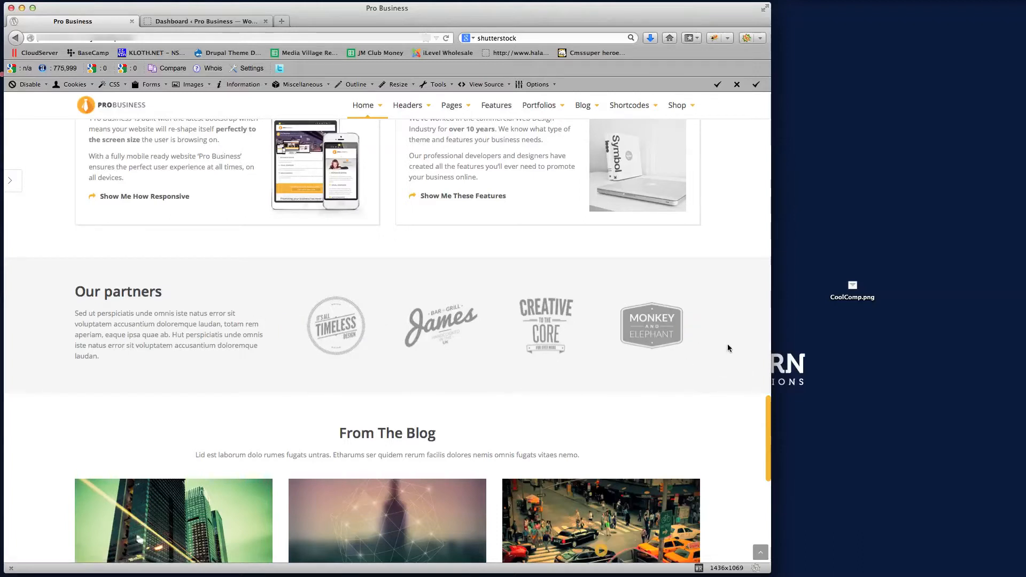
mouse_move(255, 339)
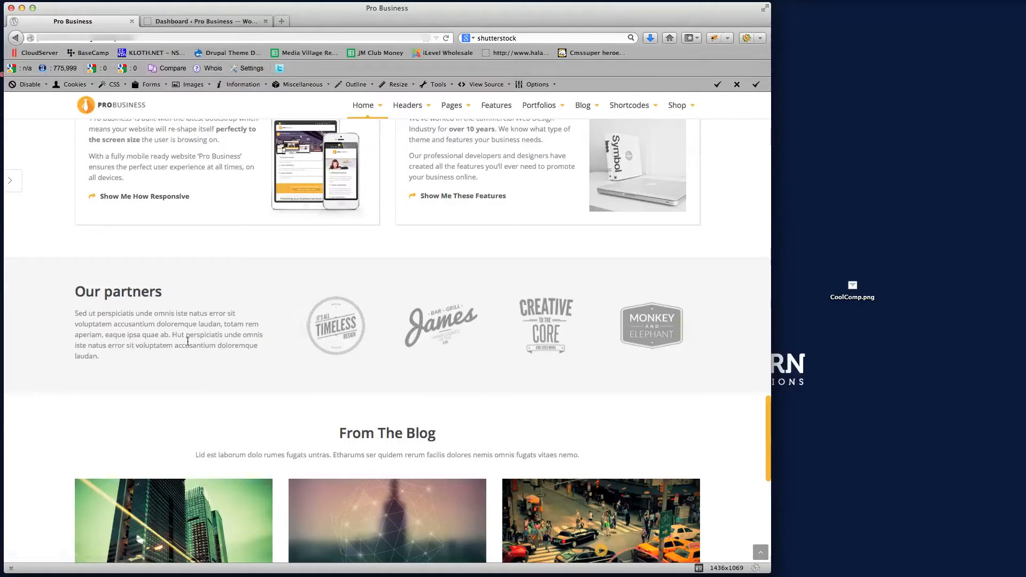
mouse_move(203, 128)
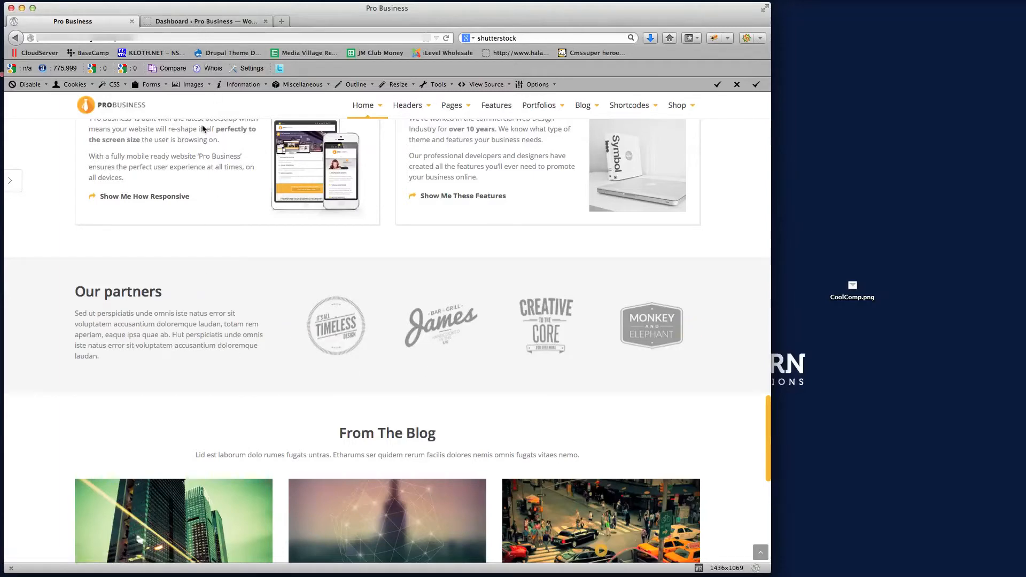
click(203, 22)
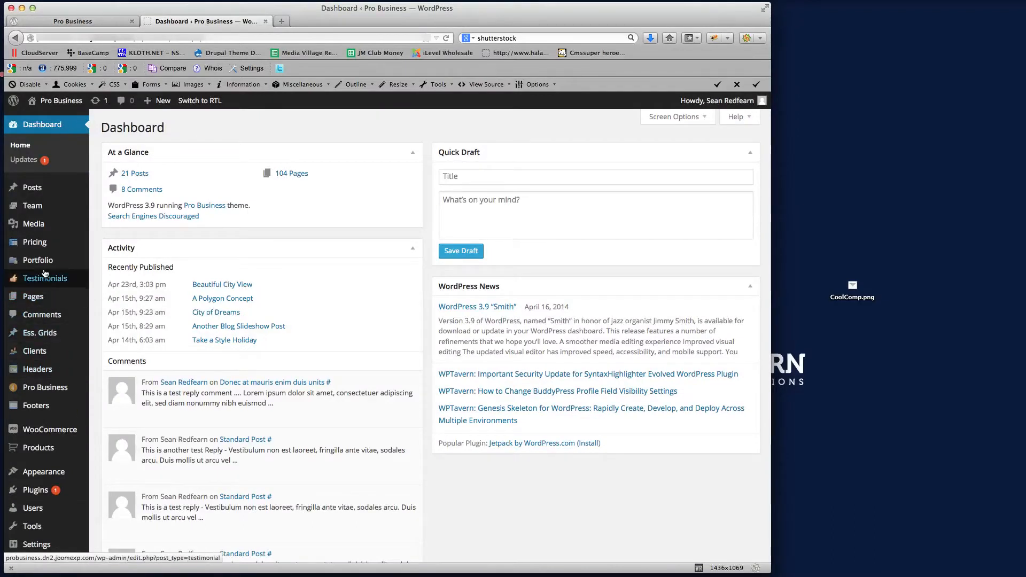
Step: Show the All clients list from the Clients section of the admin sidebar
click(35, 351)
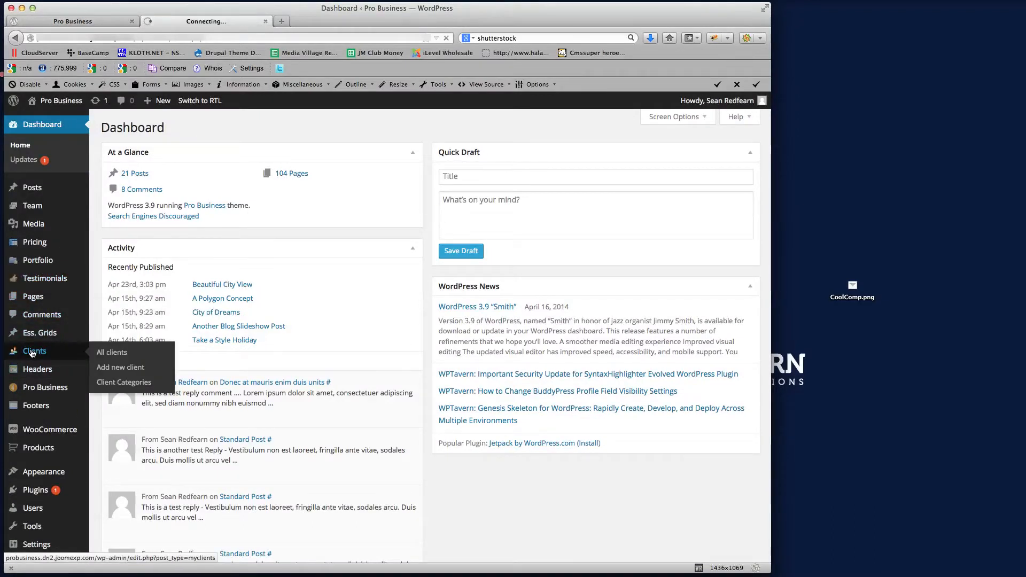
click(111, 352)
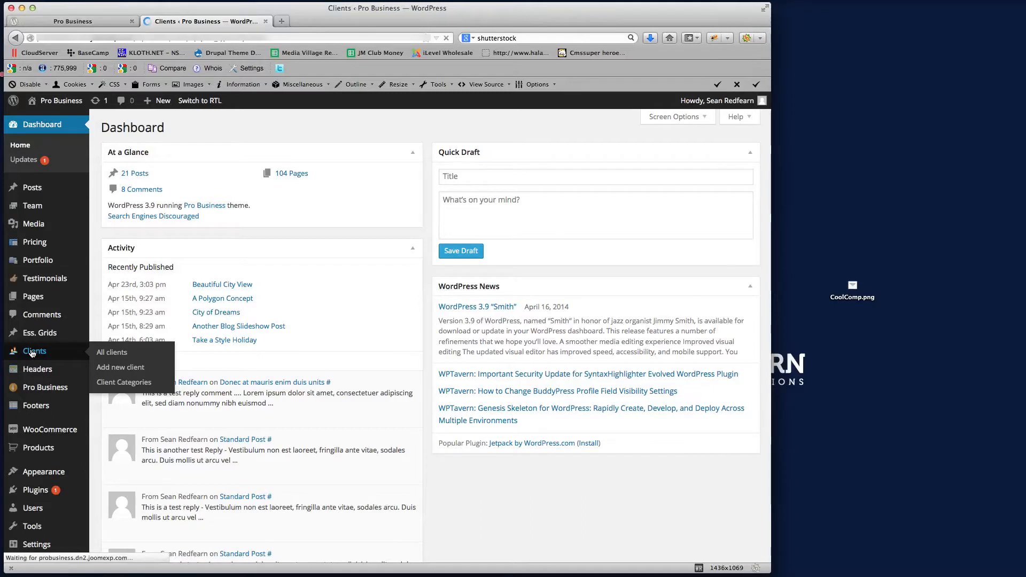
click(111, 352)
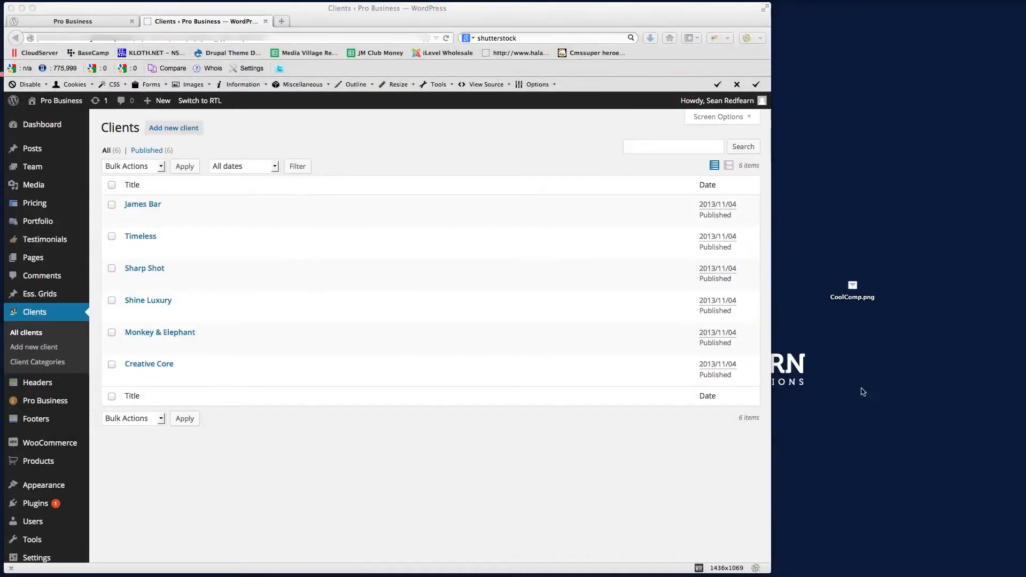
Step: Preview the CoolComp.png logo on the desktop, close it, and begin adding a new client
double_click(852, 287)
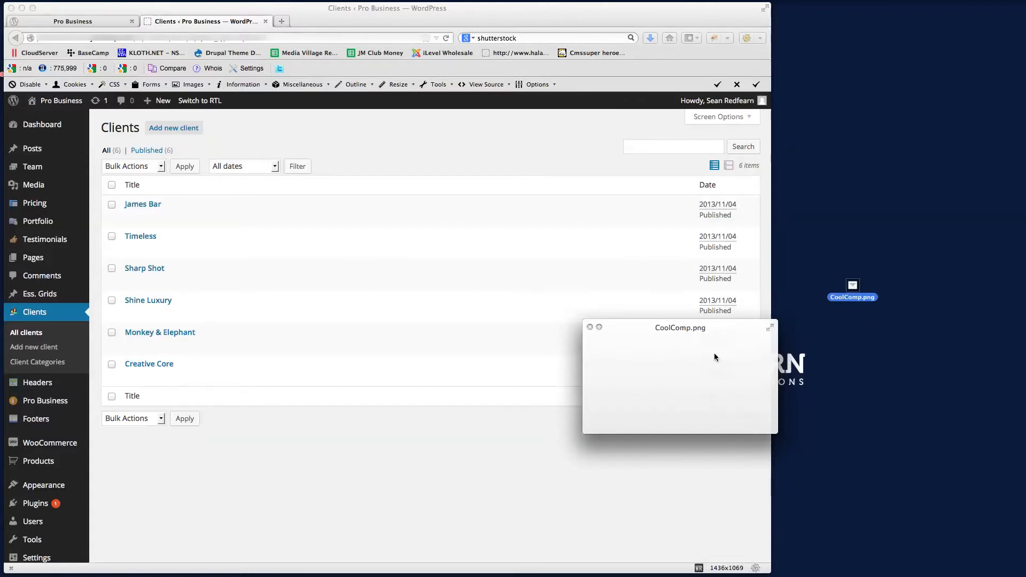
click(590, 327)
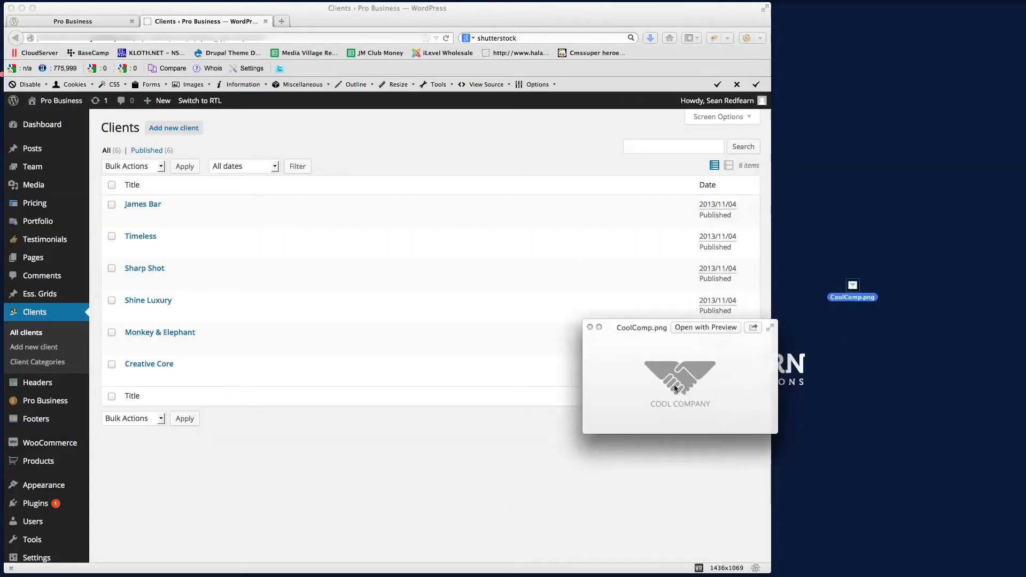
click(590, 327)
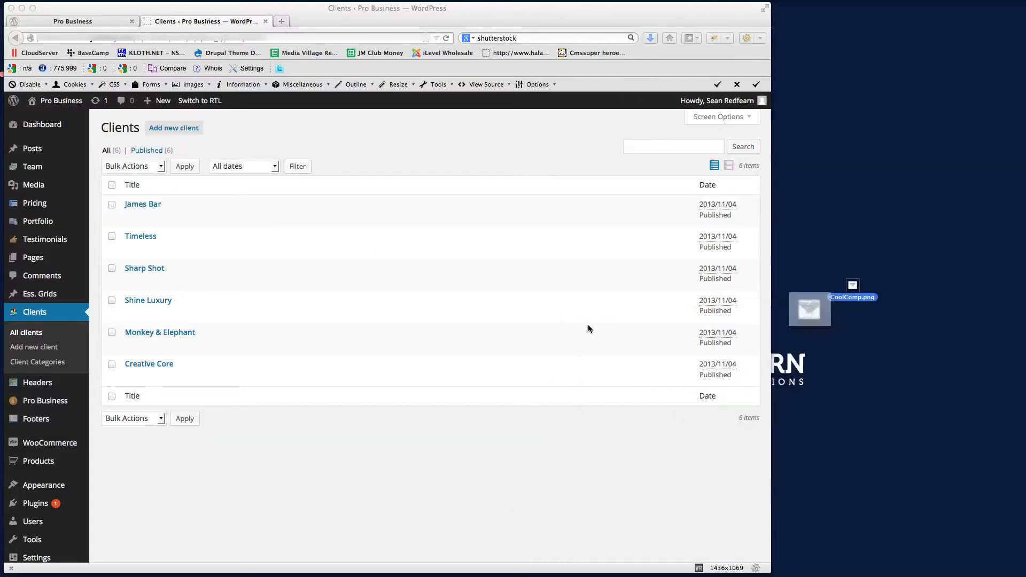
click(173, 128)
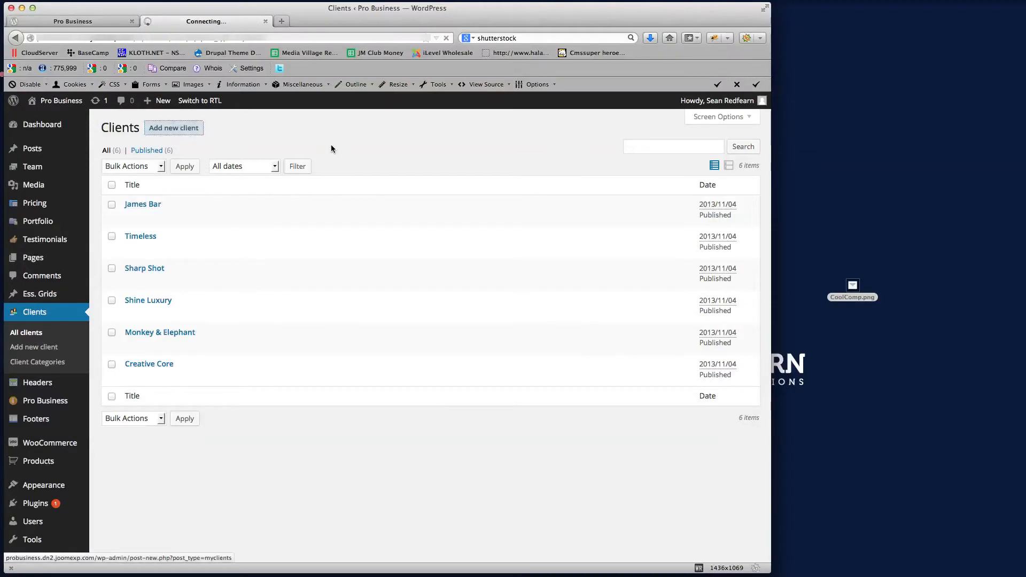
Step: Title the new client 'Cool Company' and bring up the Set featured image media library
click(173, 127)
text(C)
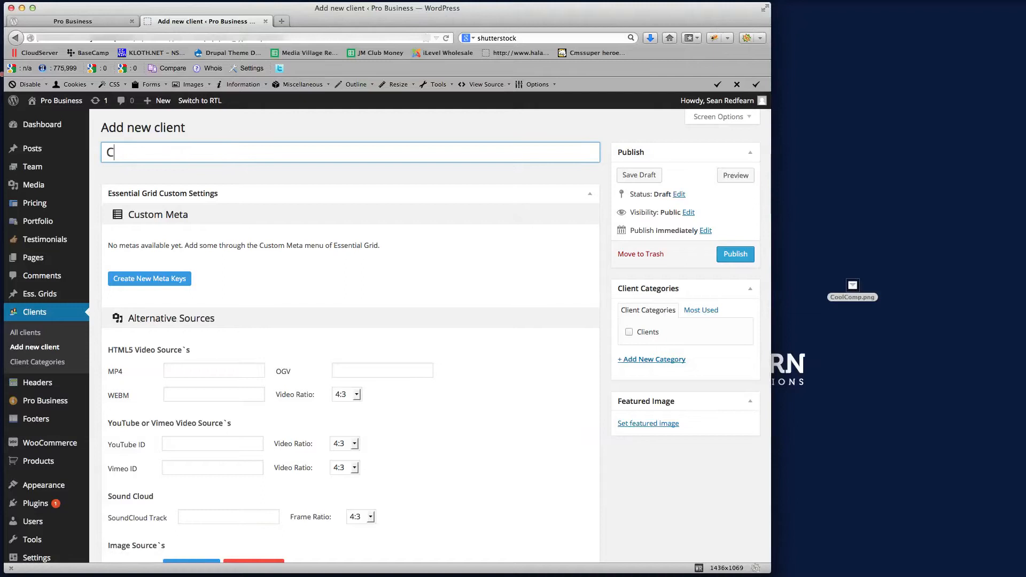
text(ool Company)
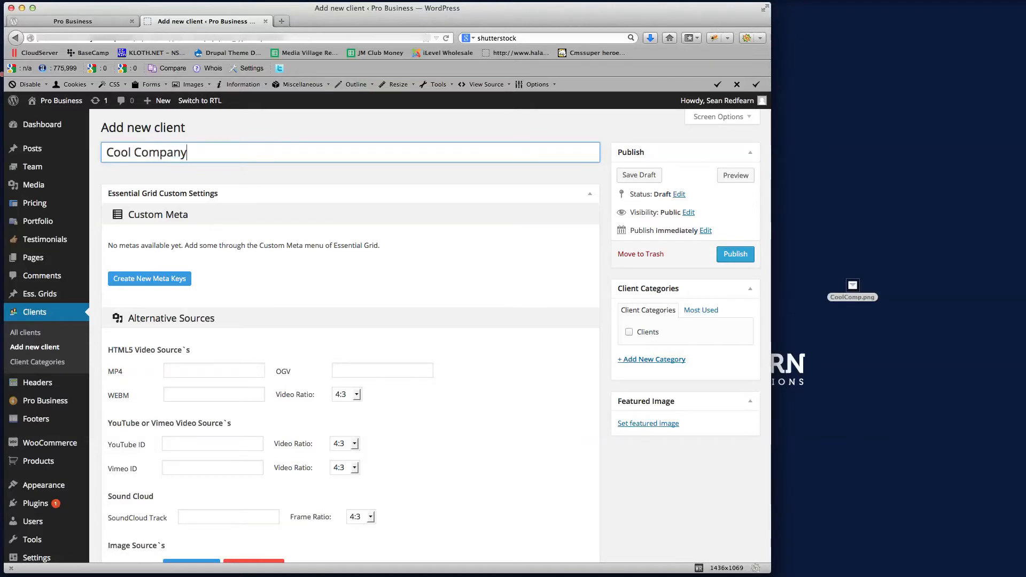
scroll(down, 3)
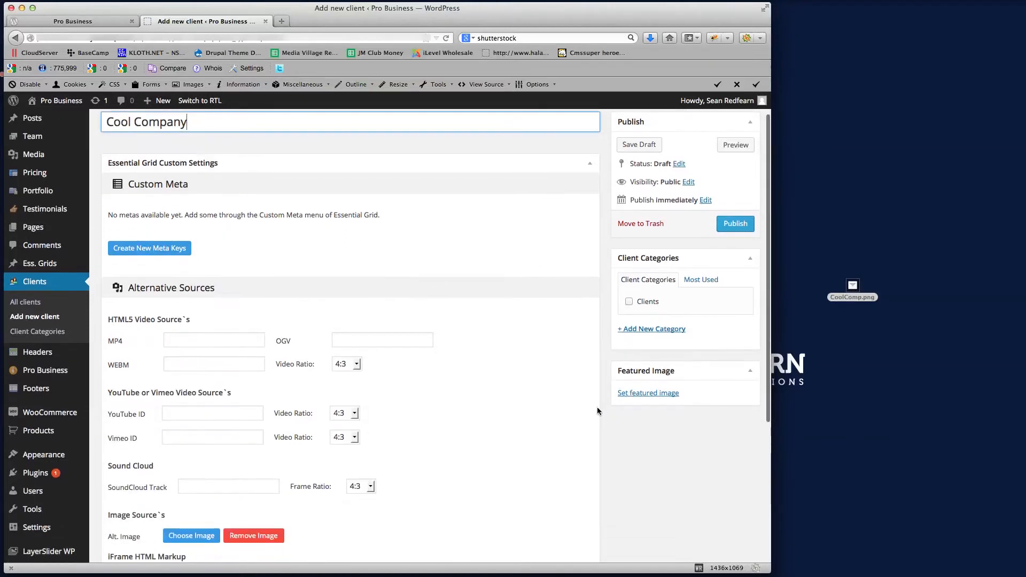
click(648, 392)
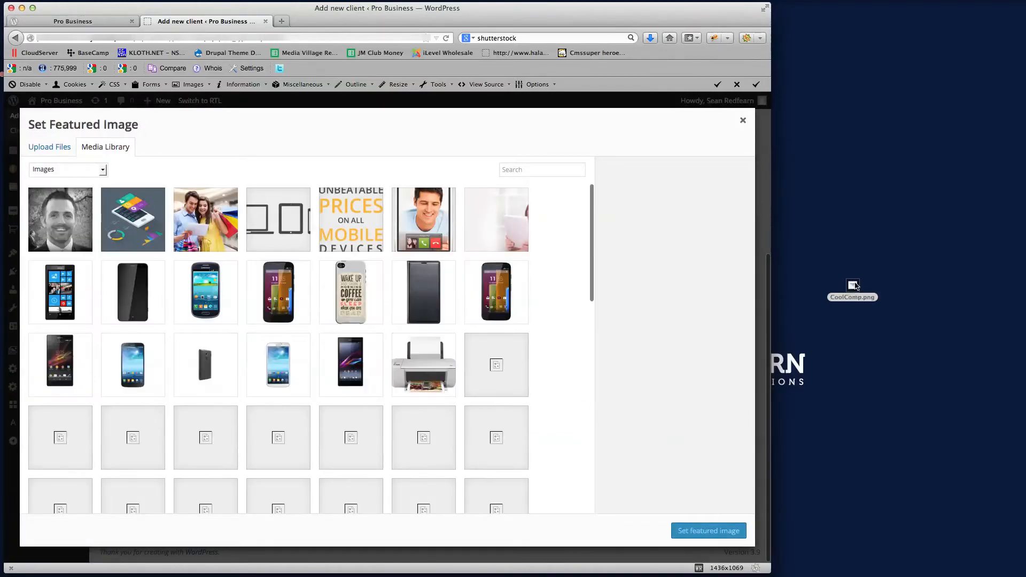
Step: Upload CoolComp.png, set it as the client's featured image, and publish Cool Company
drag(853, 284, 653, 422)
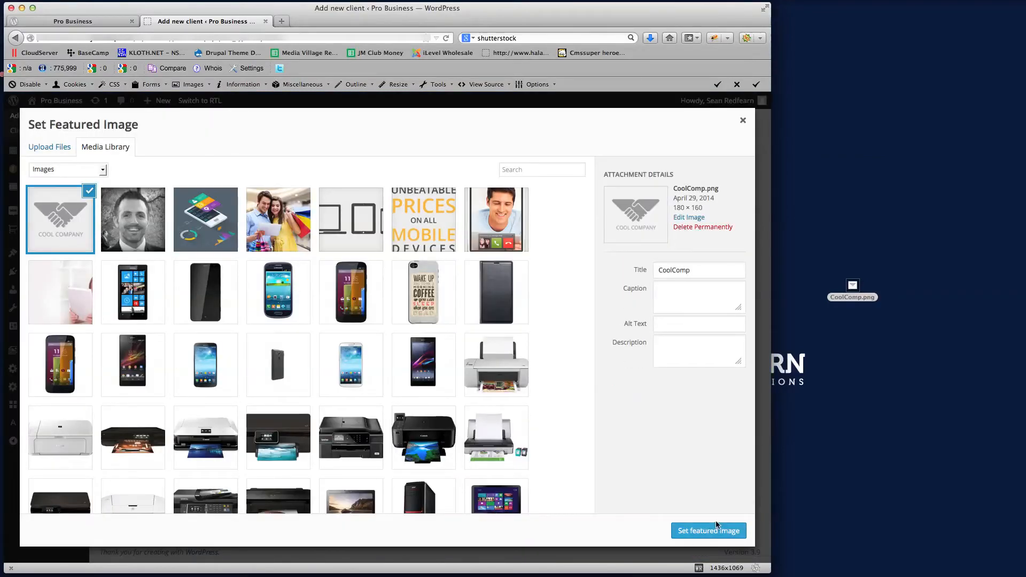
click(707, 531)
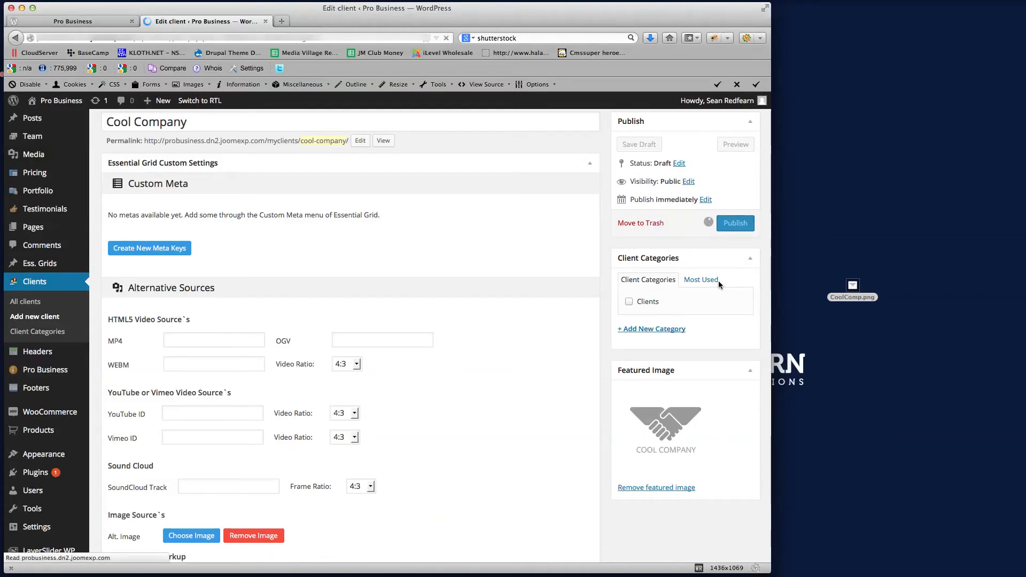
click(72, 22)
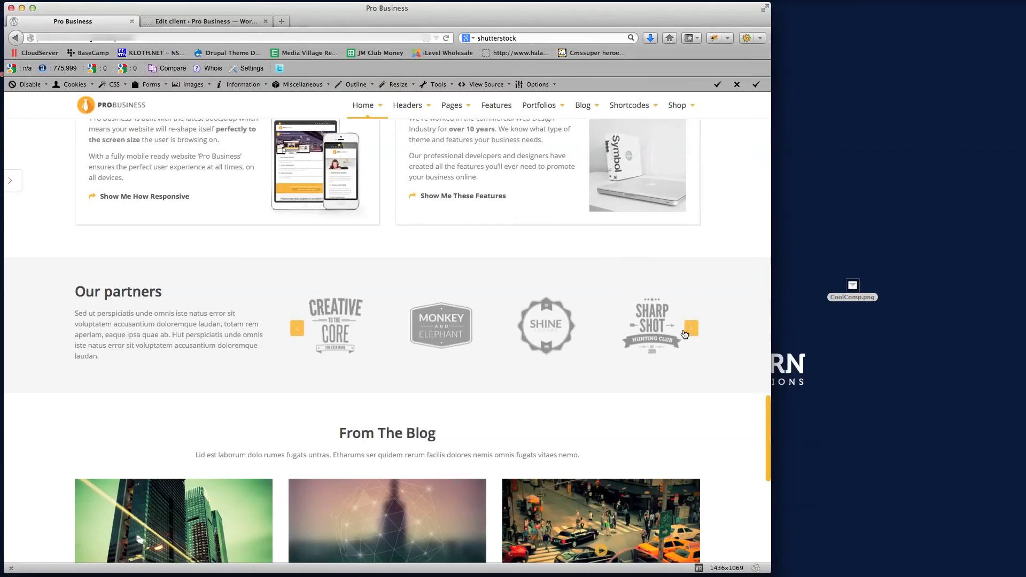
Step: Advance the Our partners carousel twice to look for the new Cool Company logo
click(691, 329)
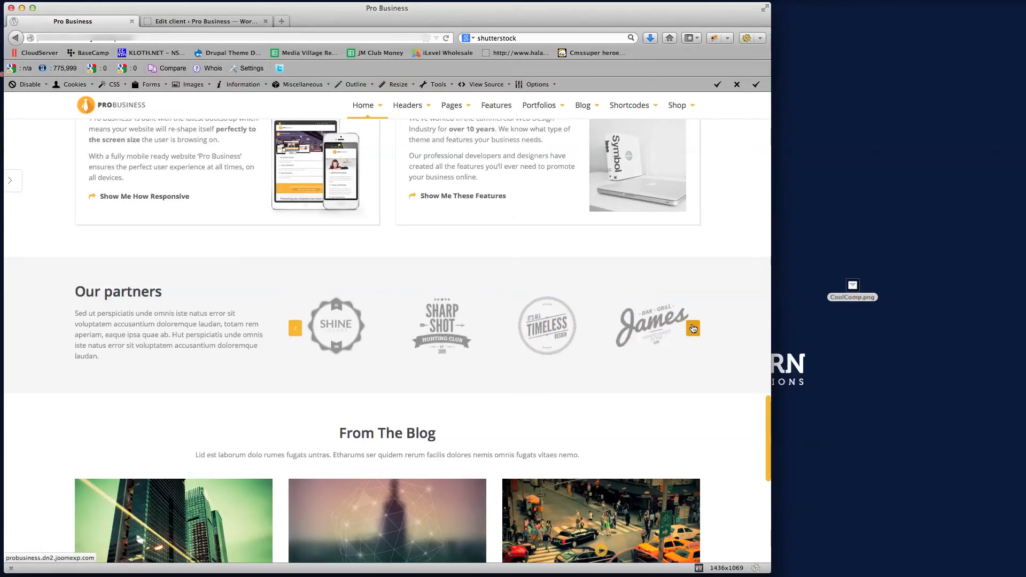
click(693, 329)
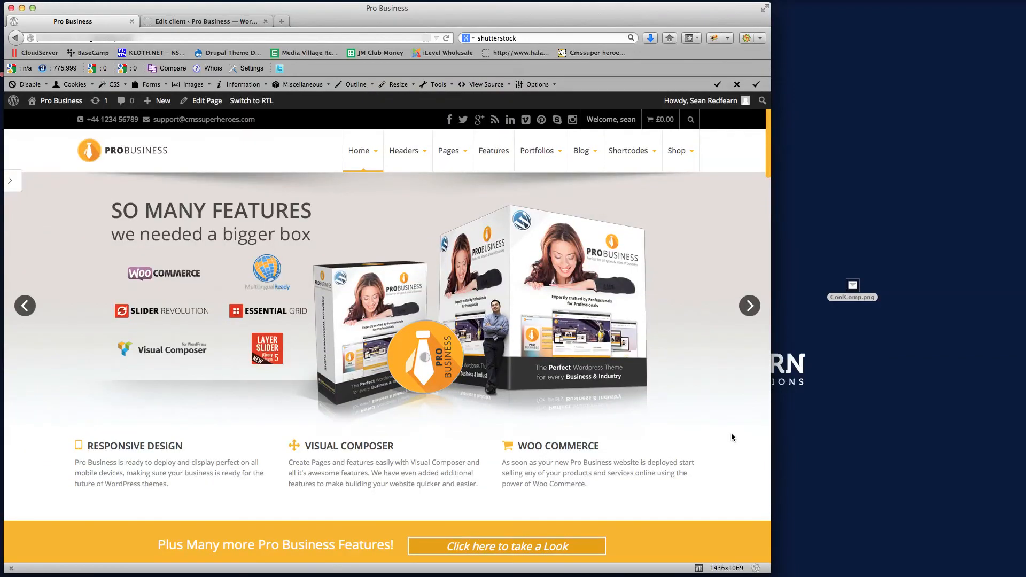
mouse_move(40, 427)
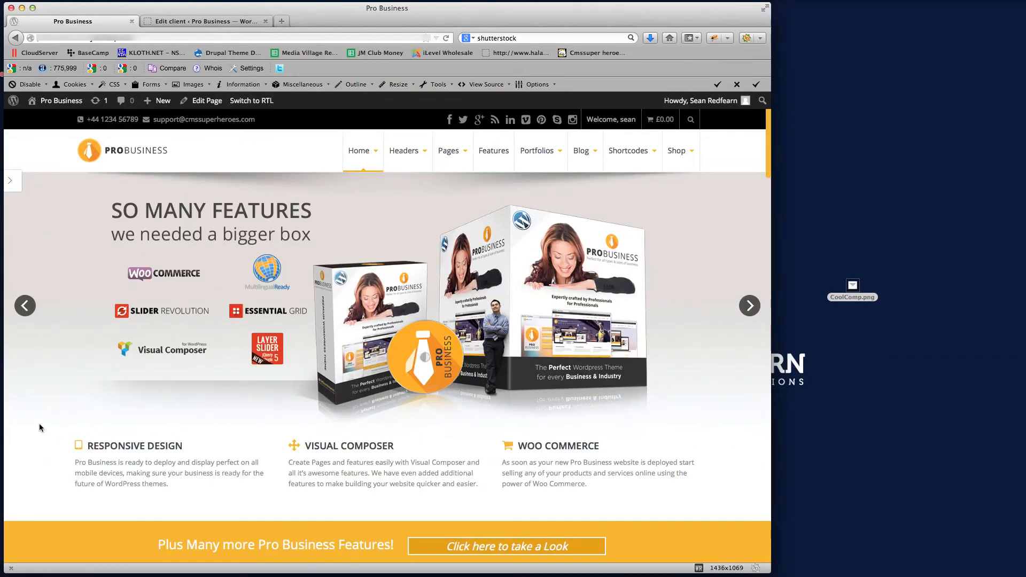